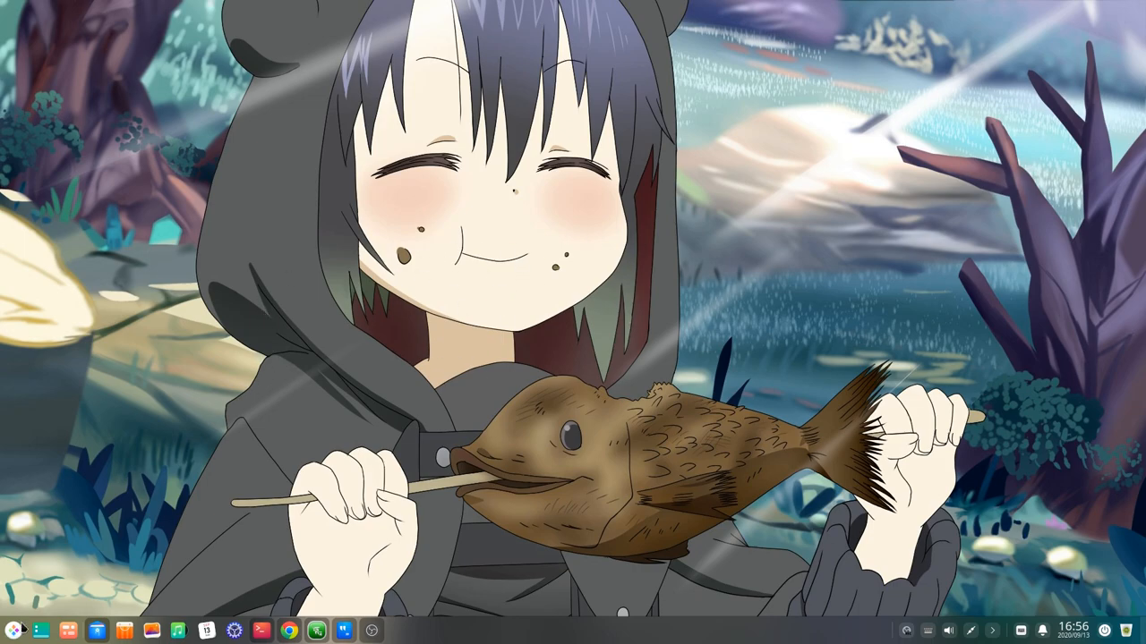
# Open the fullscreen launcher, page through the app grid and switch to the compact windowed menu
pyautogui.click(14, 630)
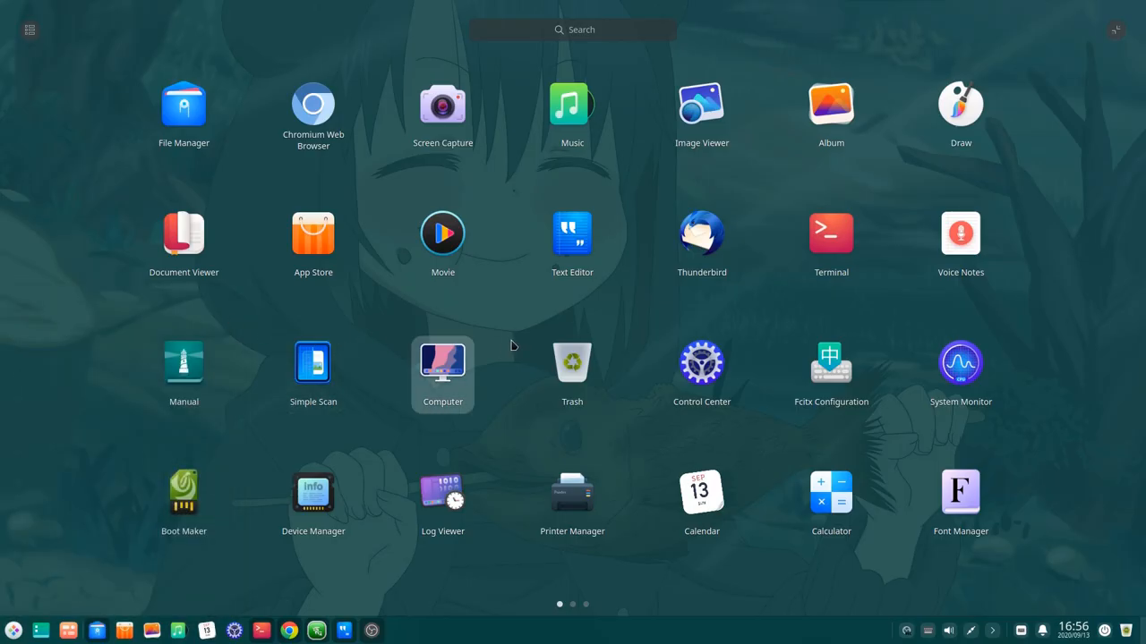
pyautogui.hscroll(-3)
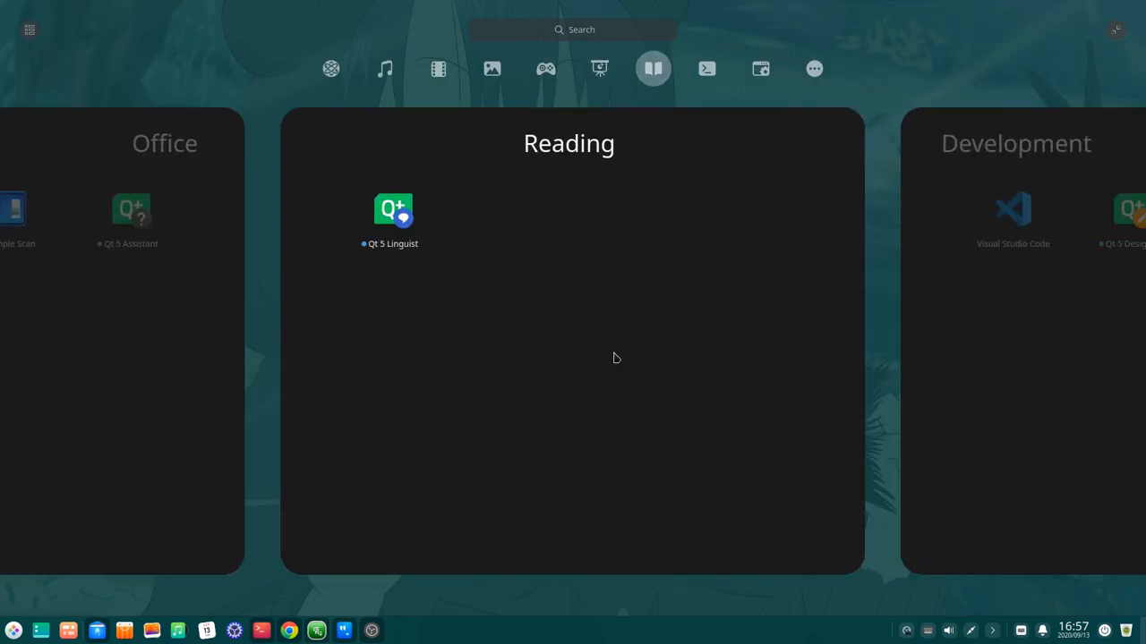
pyautogui.click(329, 68)
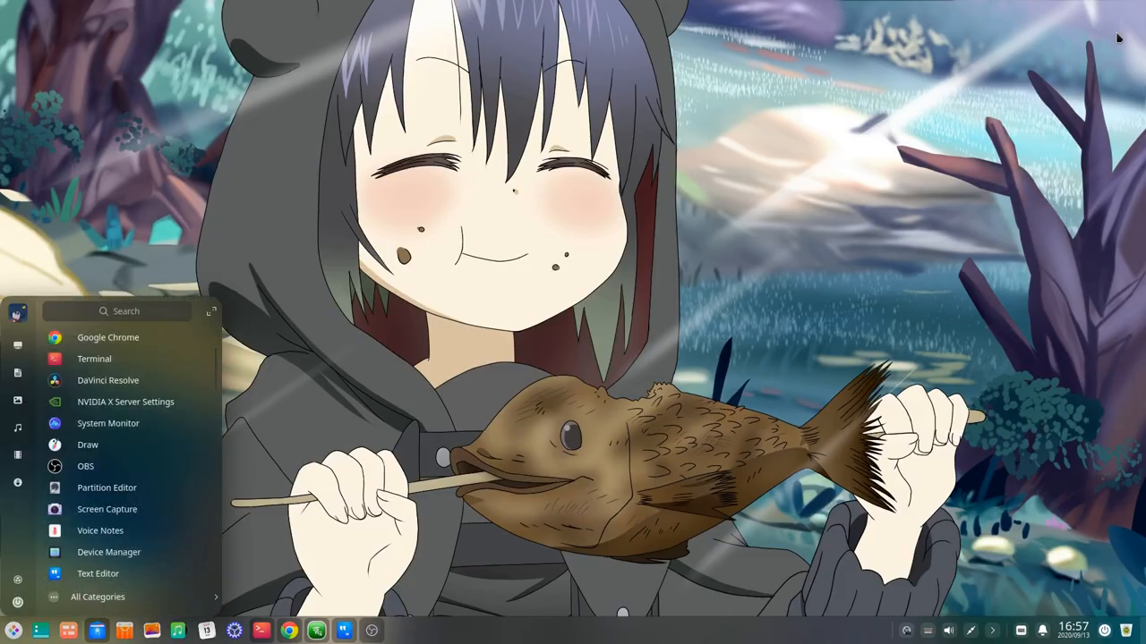
pyautogui.moveTo(356, 308)
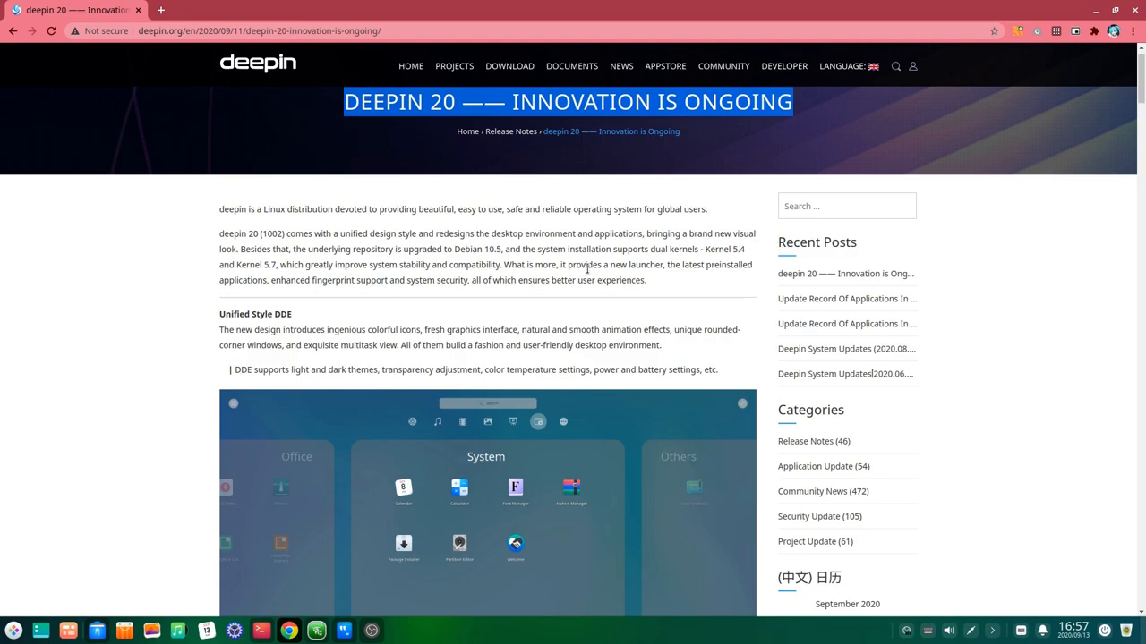
# Scroll the Deepin 20 release notes down to the unified-style DDE launcher screenshot
pyautogui.scroll(-3)
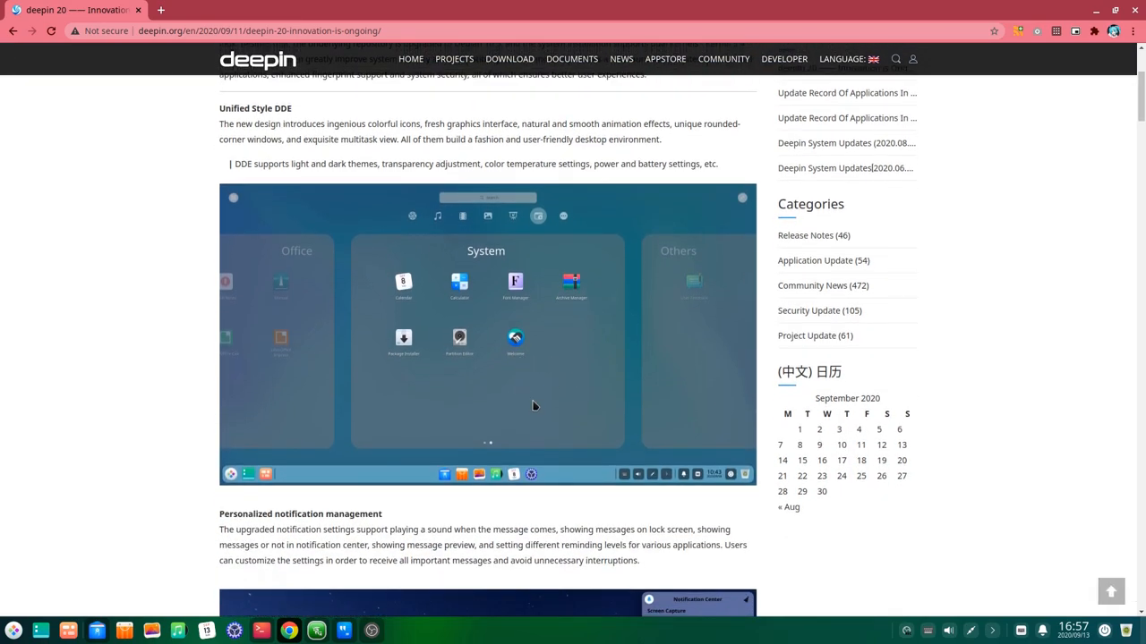
pyautogui.scroll(-3)
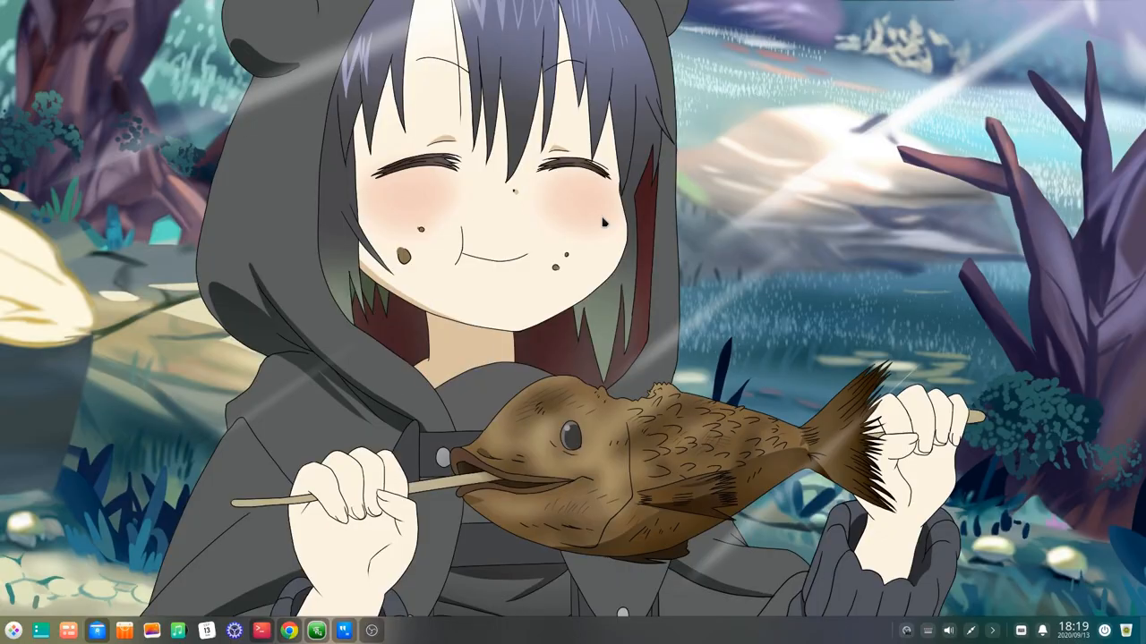
pyautogui.moveTo(605, 224)
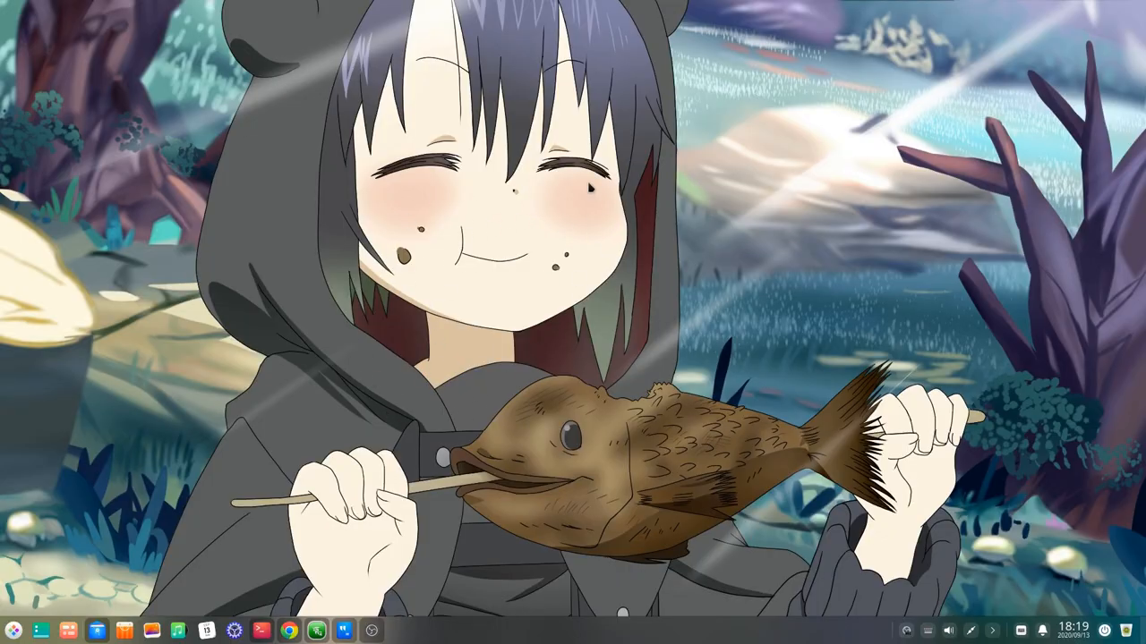
pyautogui.moveTo(423, 222)
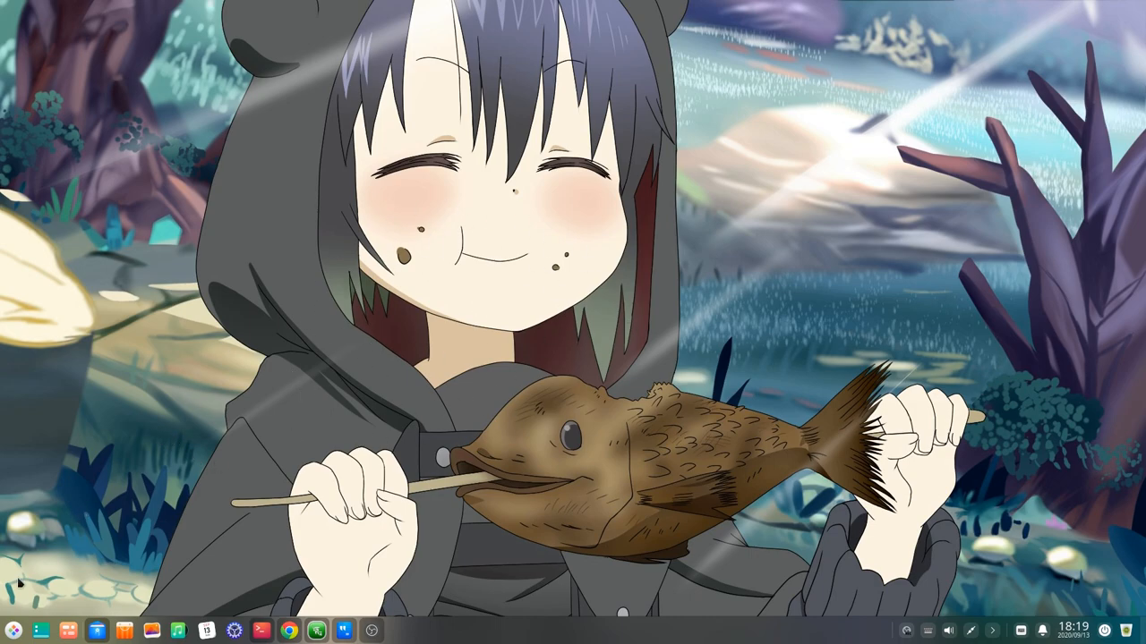
pyautogui.click(13, 630)
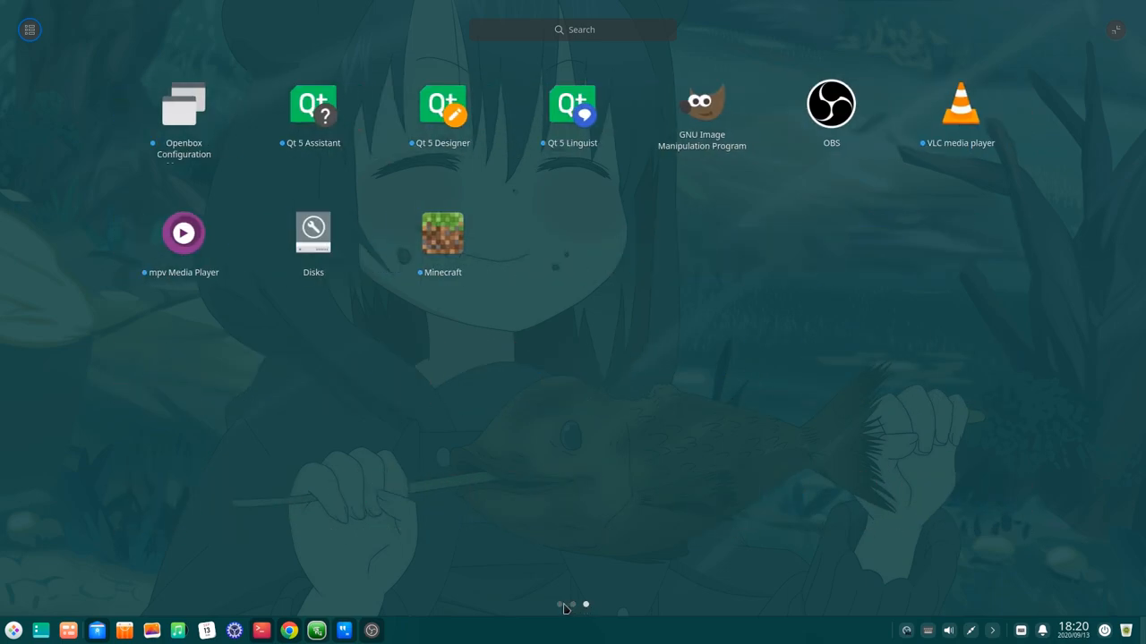
pyautogui.click(558, 605)
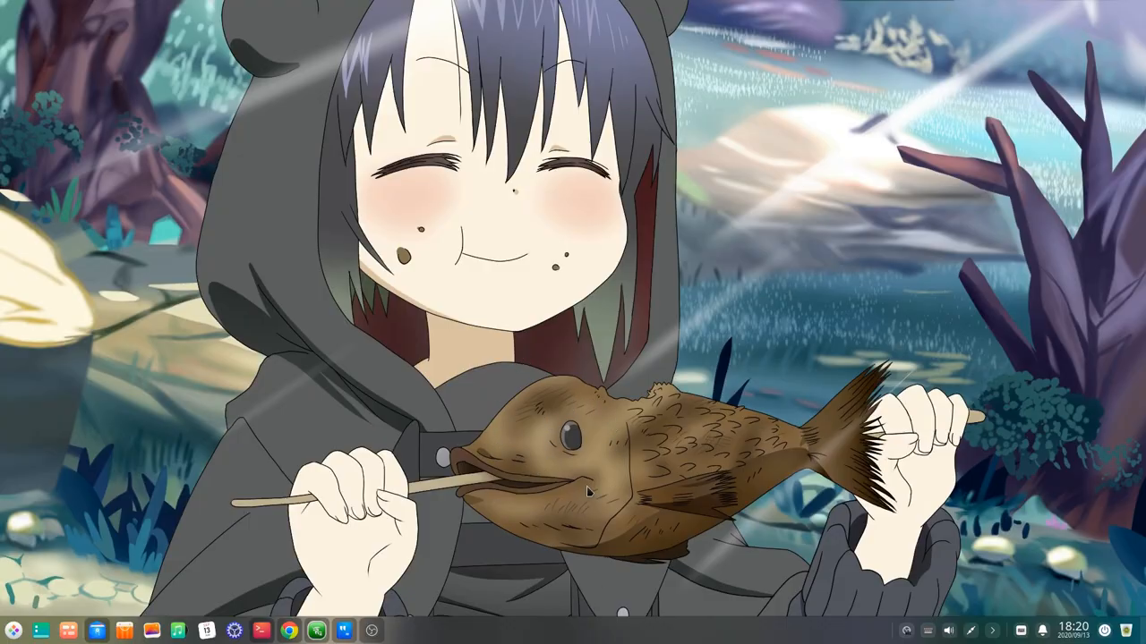
pyautogui.click(14, 630)
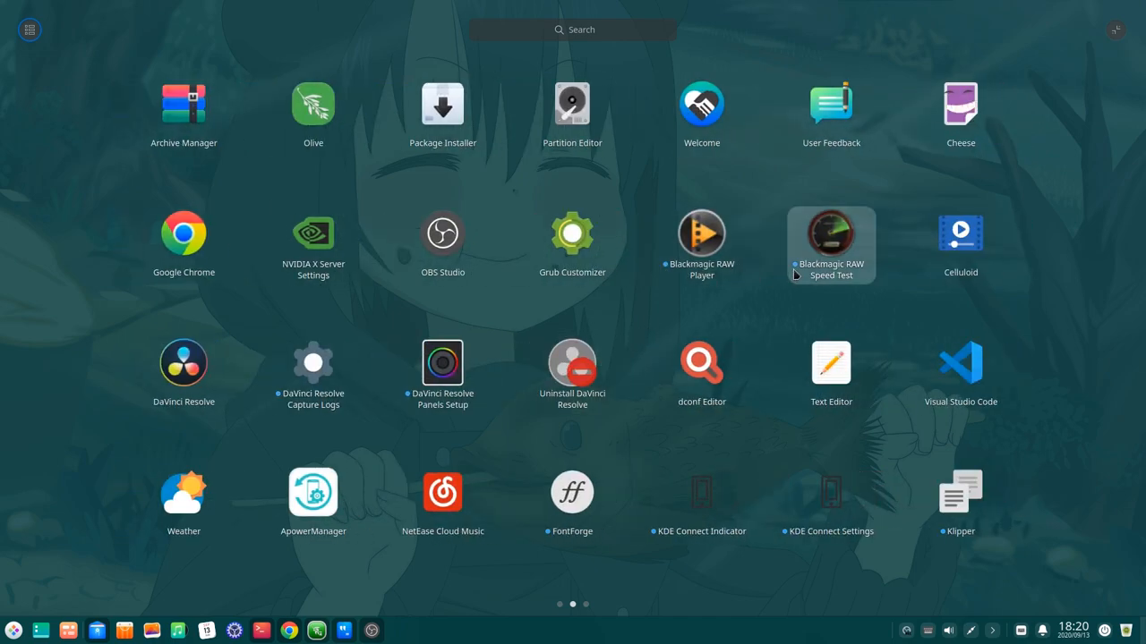
pyautogui.moveTo(960, 505)
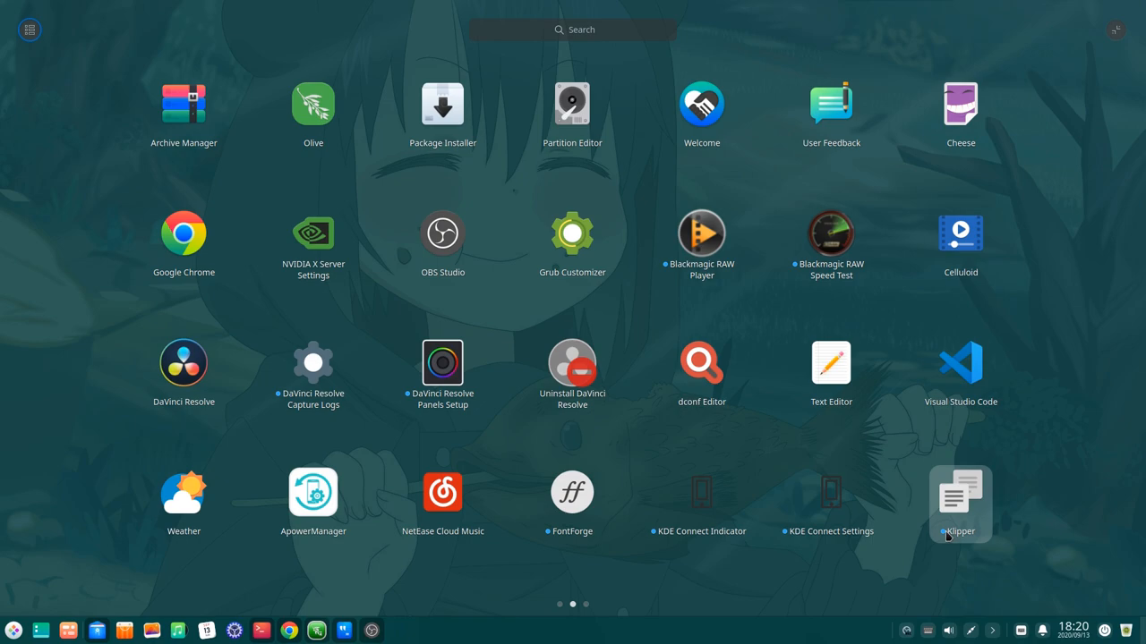
pyautogui.moveTo(831, 501)
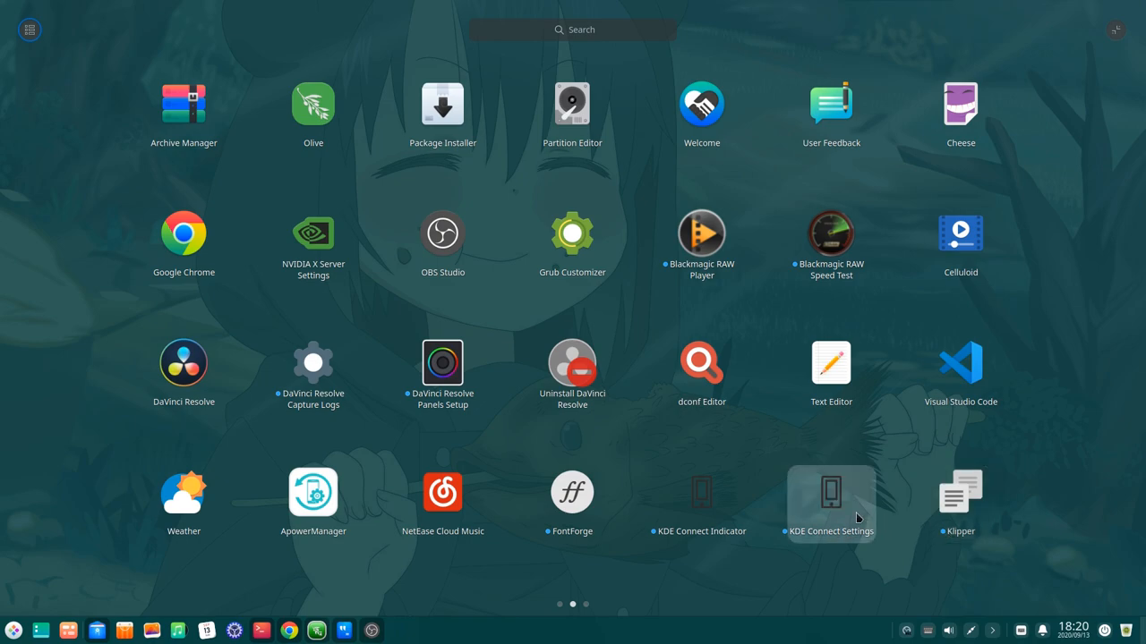
pyautogui.moveTo(757, 472)
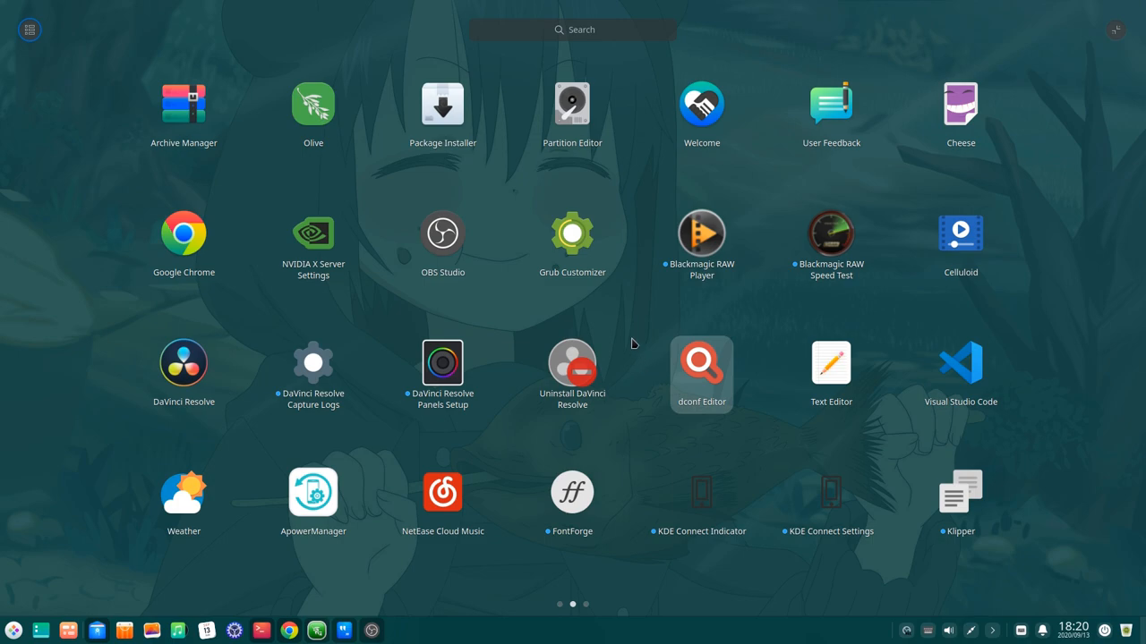
pyautogui.rightClick(573, 232)
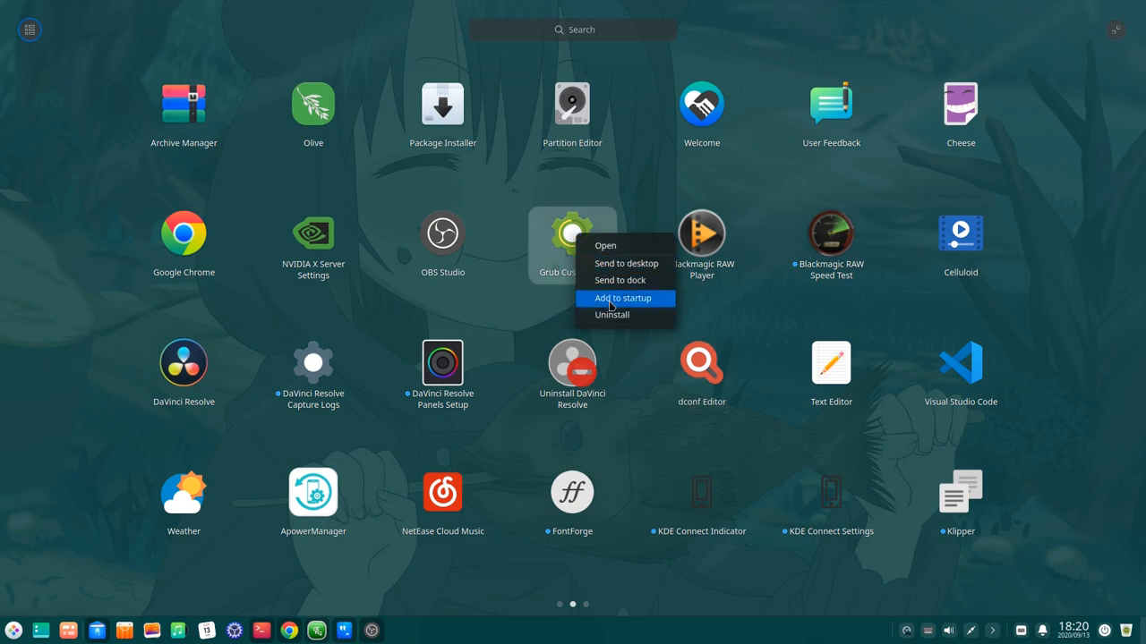
pyautogui.moveTo(627, 315)
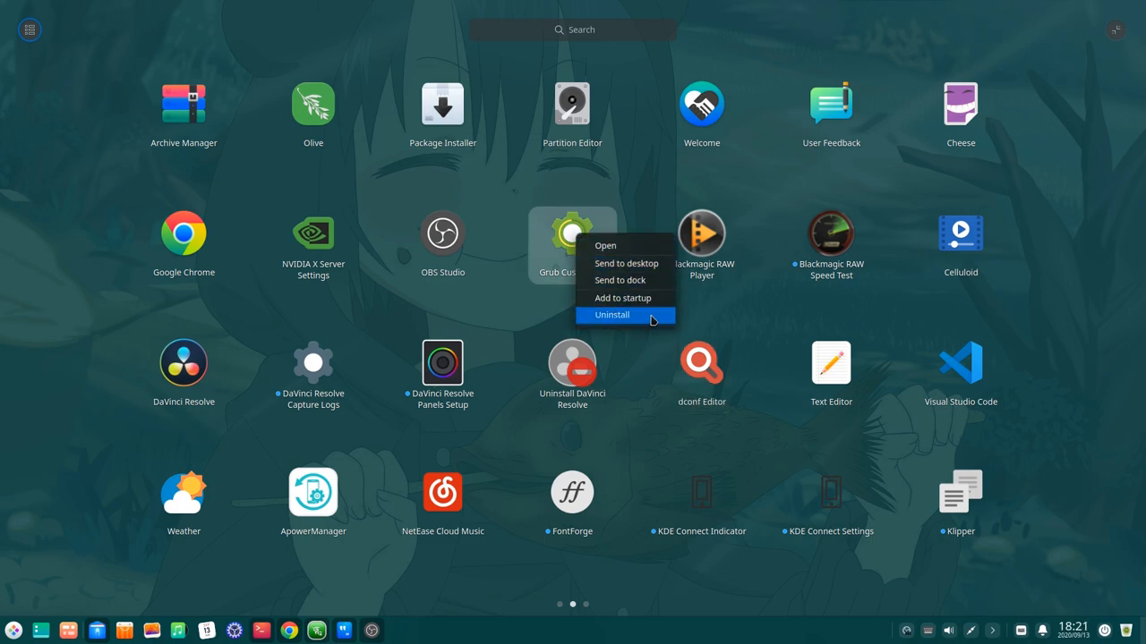
pyautogui.moveTo(691, 319)
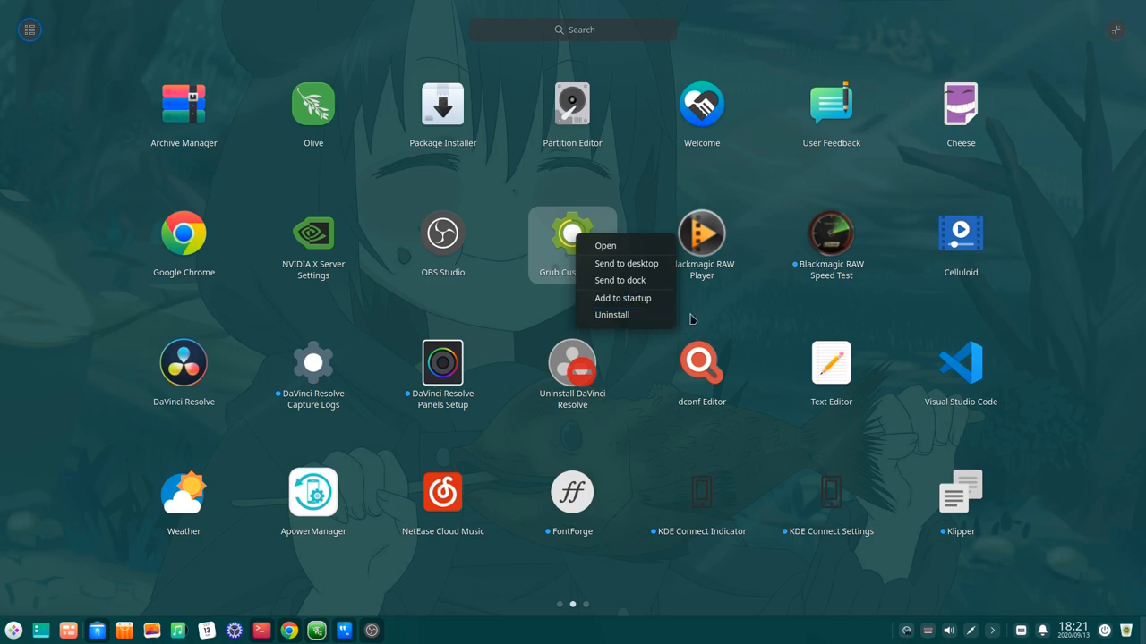
pyautogui.click(691, 319)
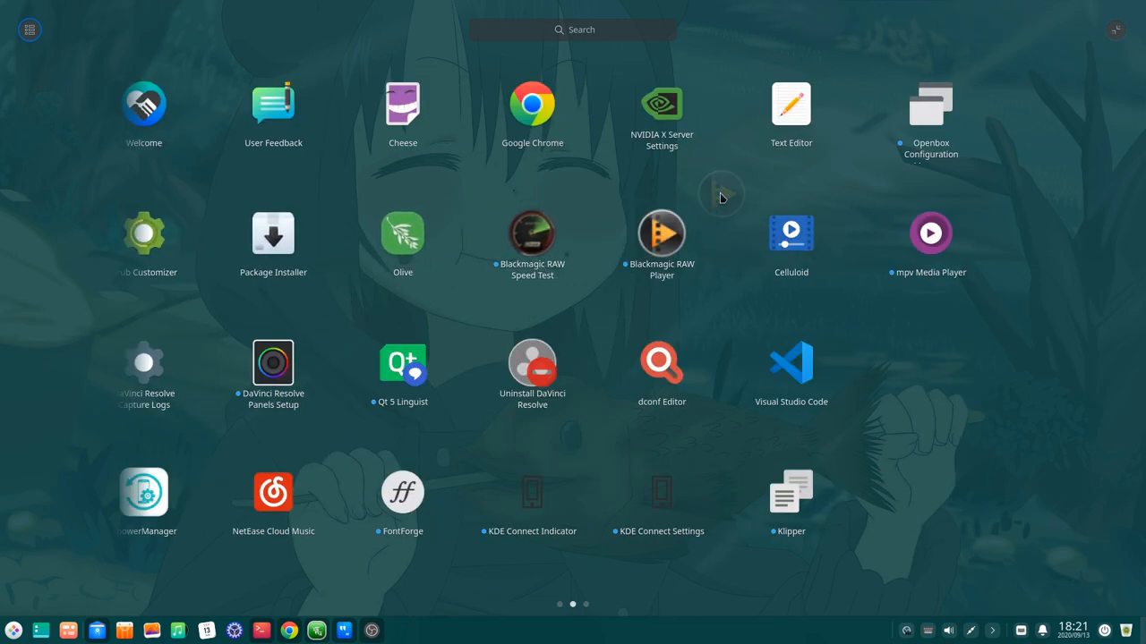
pyautogui.moveTo(720, 196)
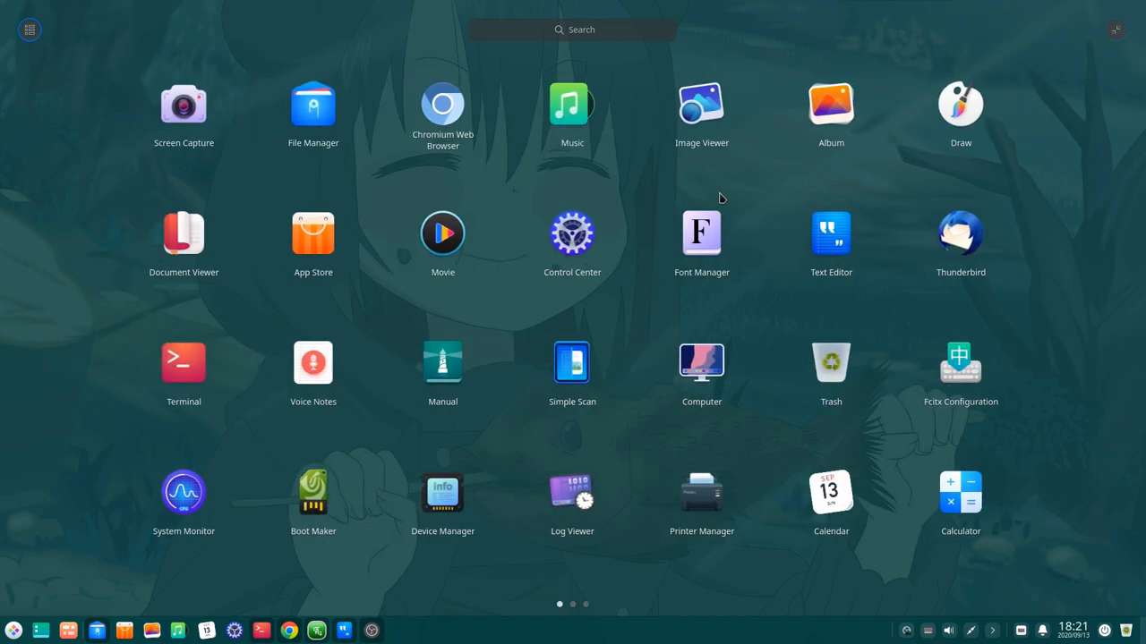
pyautogui.moveTo(572, 111)
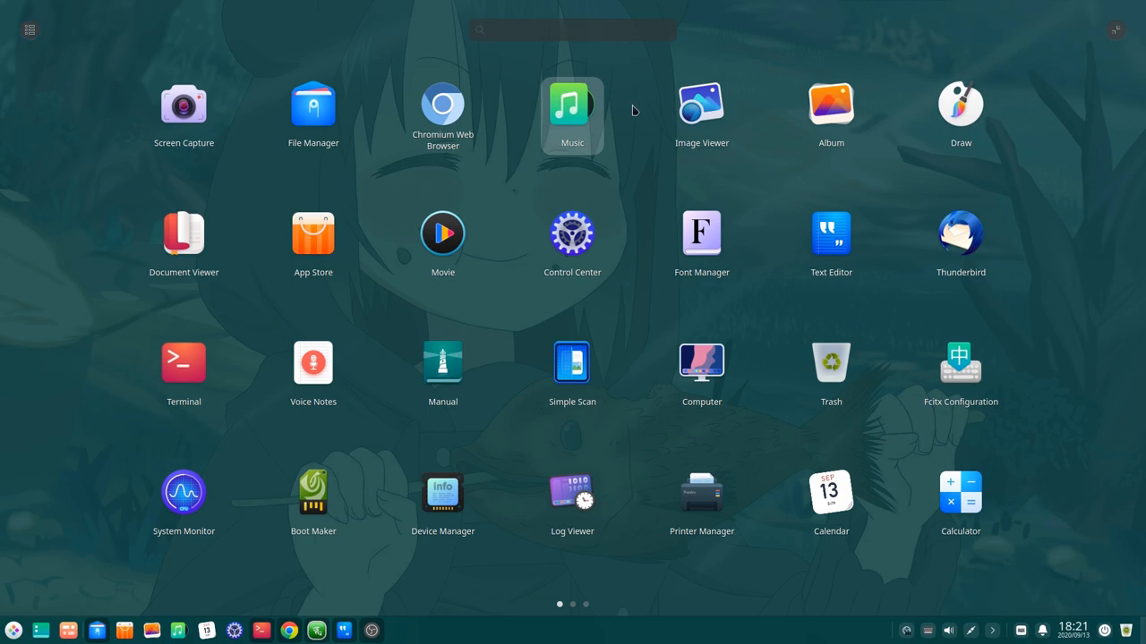
pyautogui.write('sett')
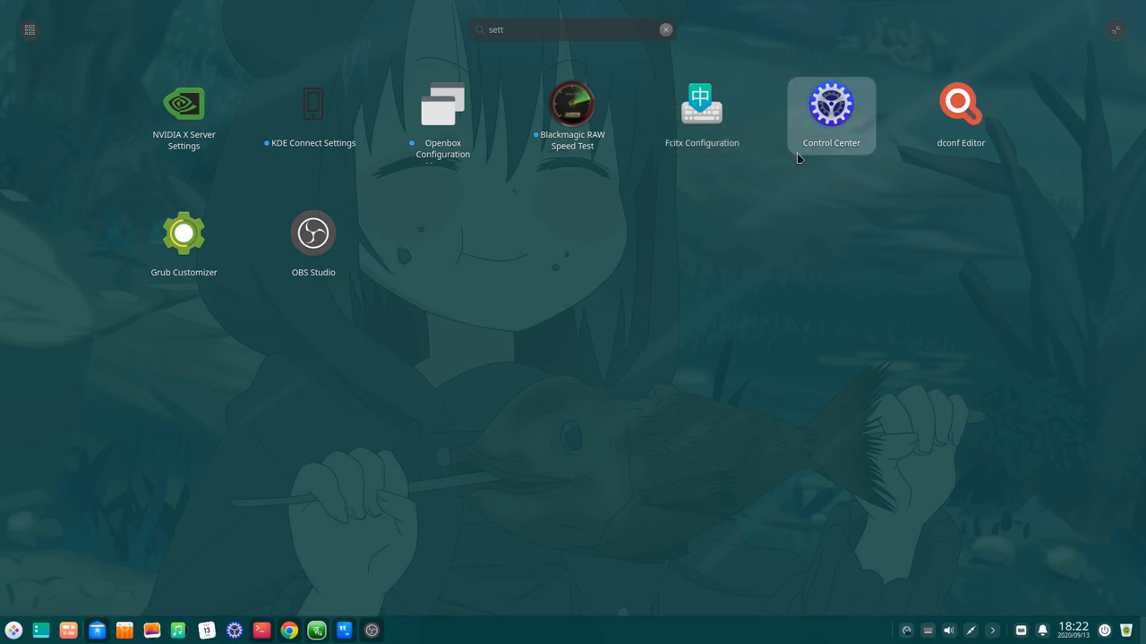
pyautogui.moveTo(182, 115)
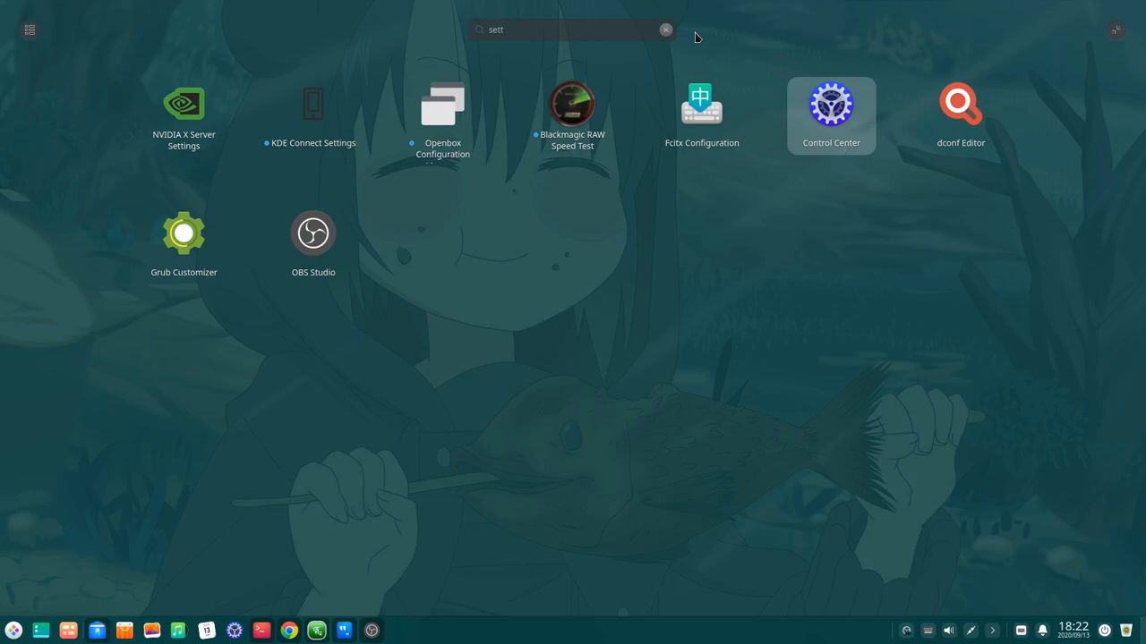
pyautogui.click(666, 29)
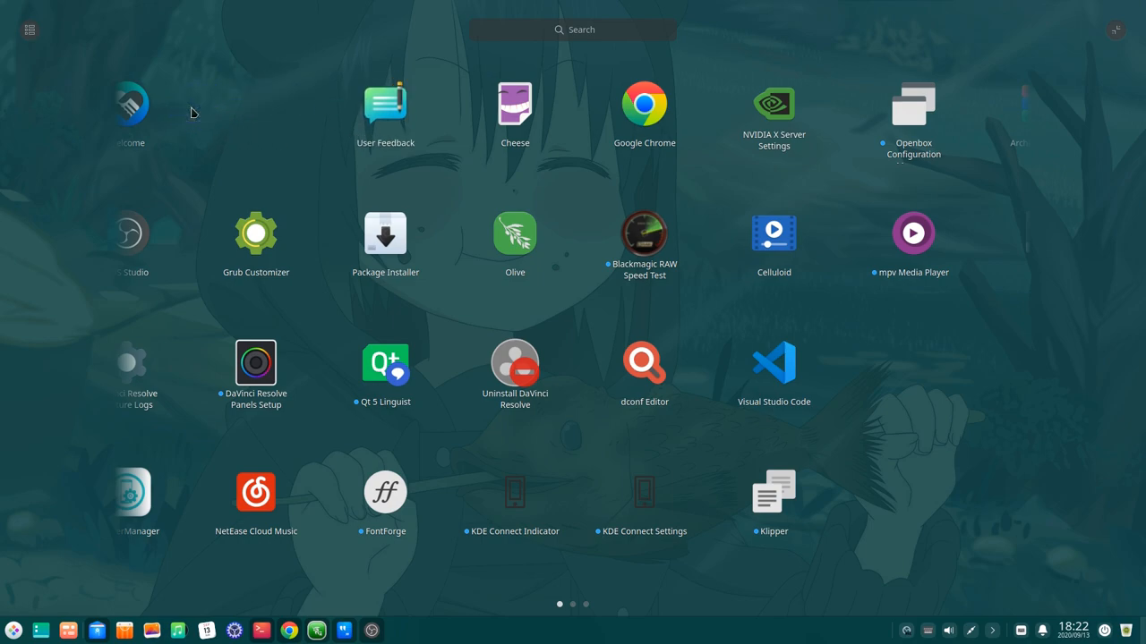
pyautogui.moveTo(260, 195)
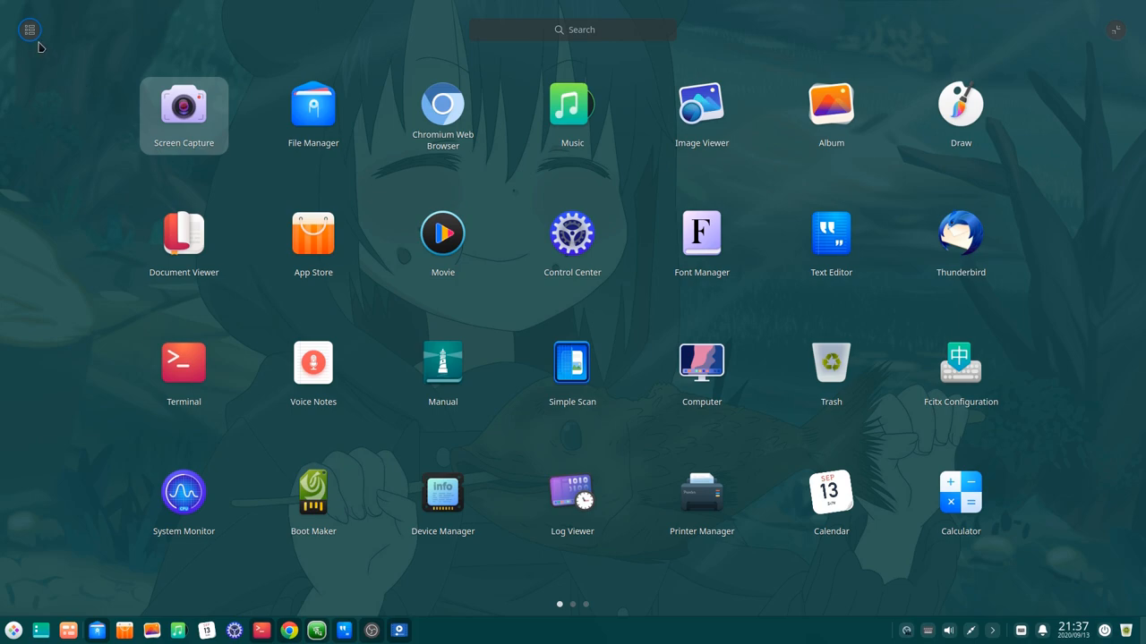
# Switch to category mode and jump between the Others, Video, Reading and Development categories
pyautogui.click(29, 29)
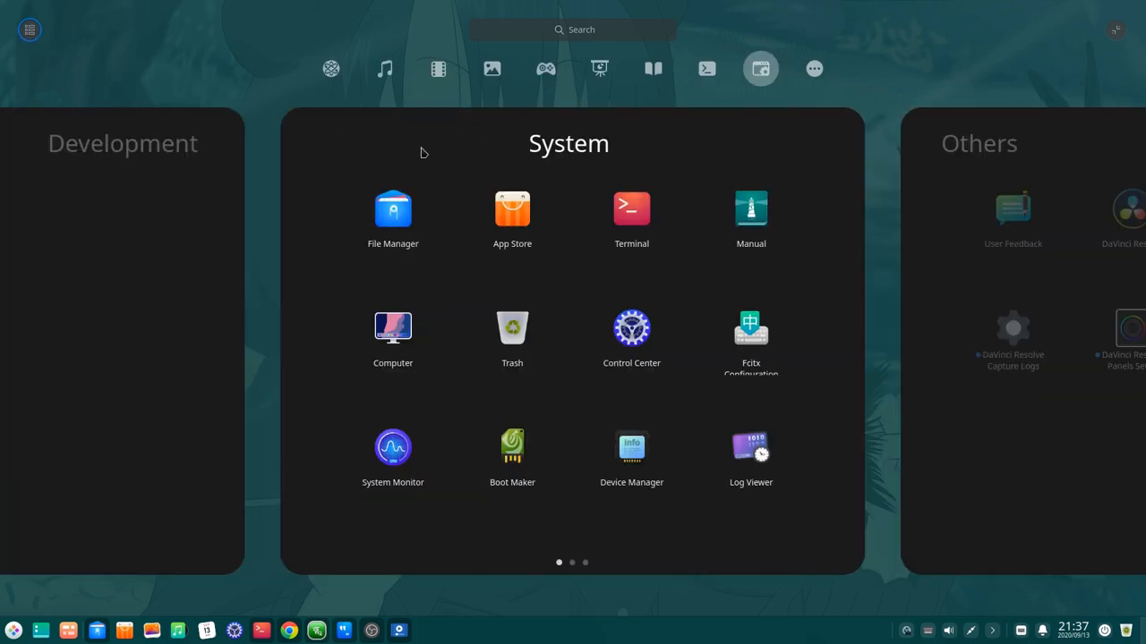
pyautogui.moveTo(498, 182)
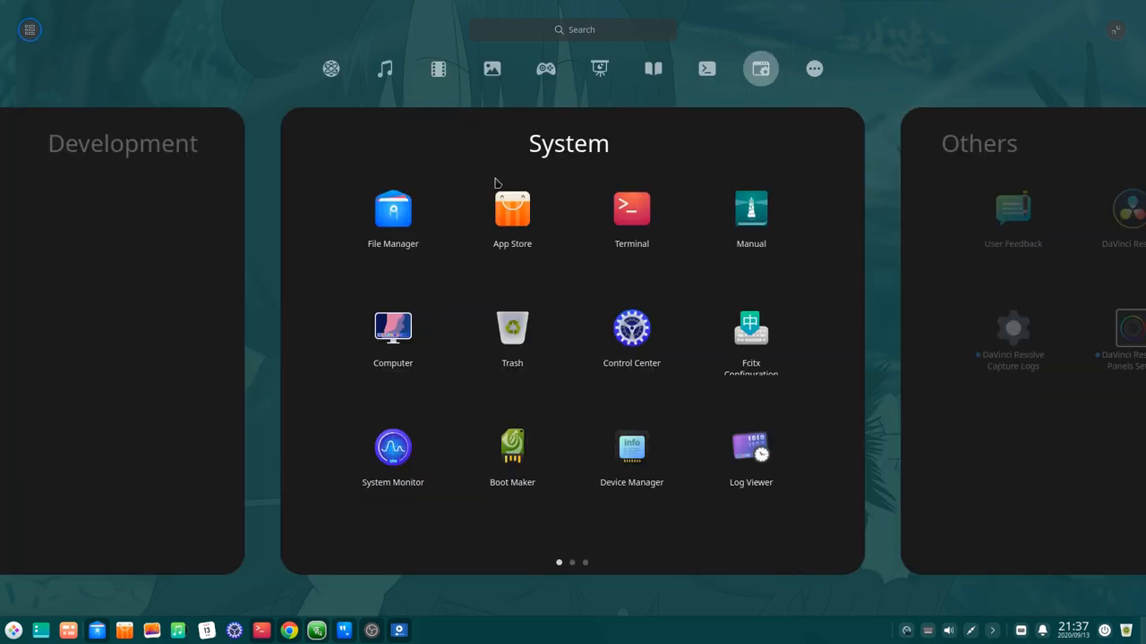
pyautogui.click(813, 68)
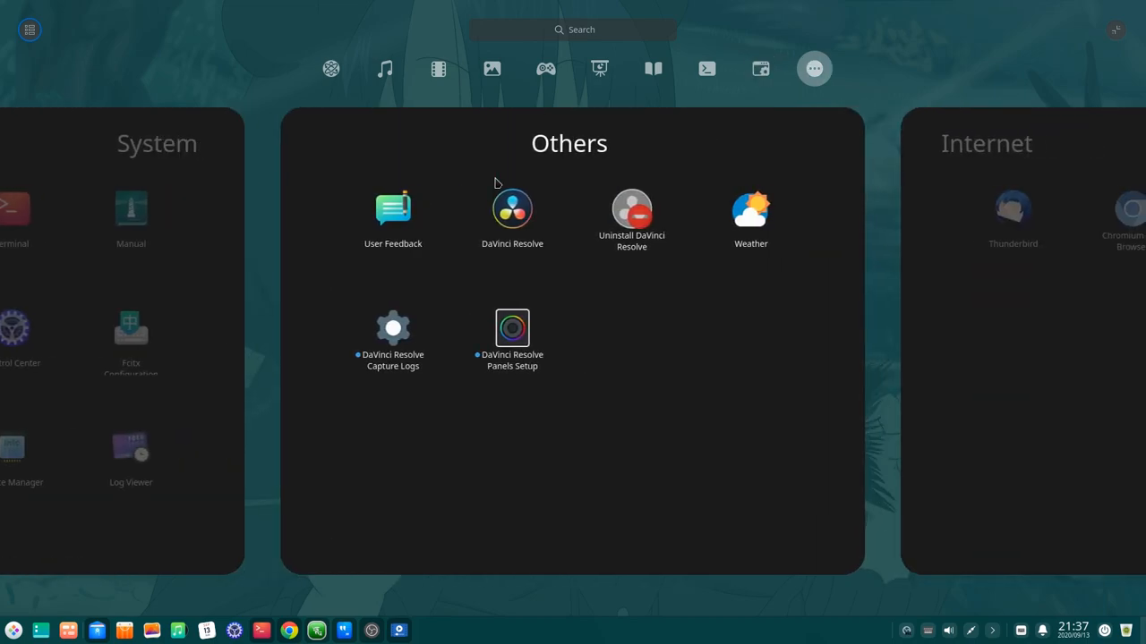
pyautogui.click(437, 68)
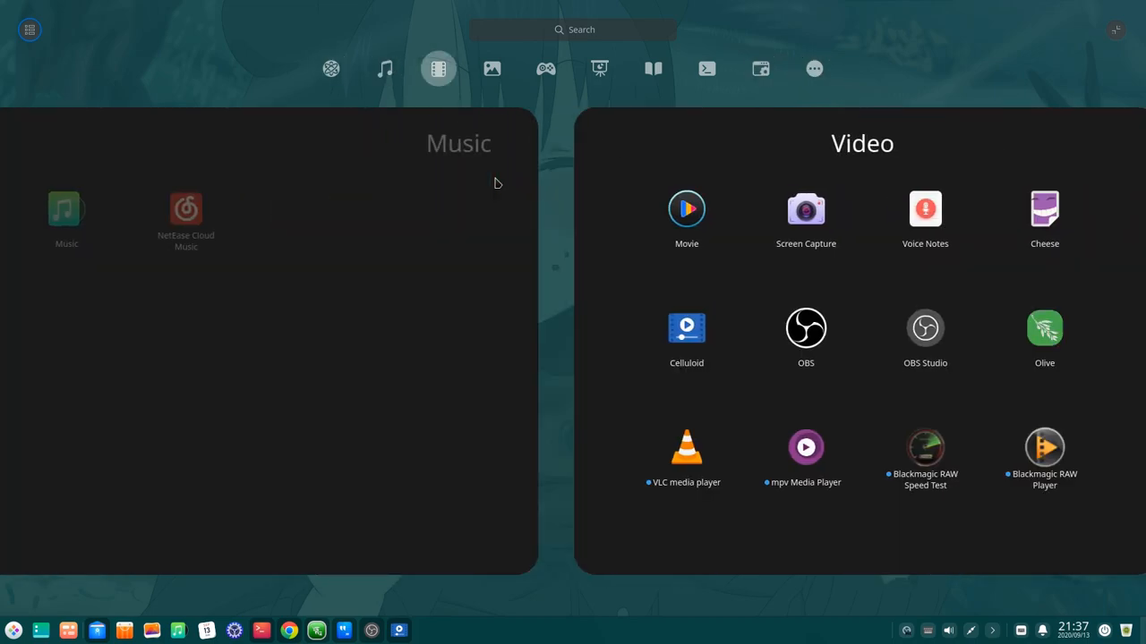
pyautogui.click(546, 68)
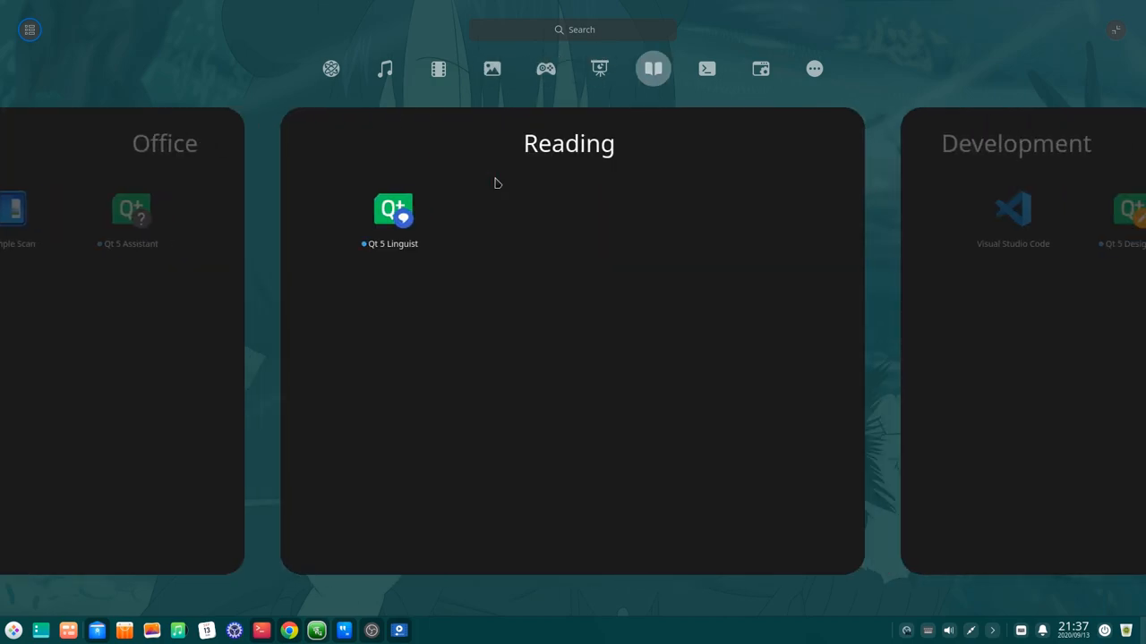
pyautogui.click(705, 68)
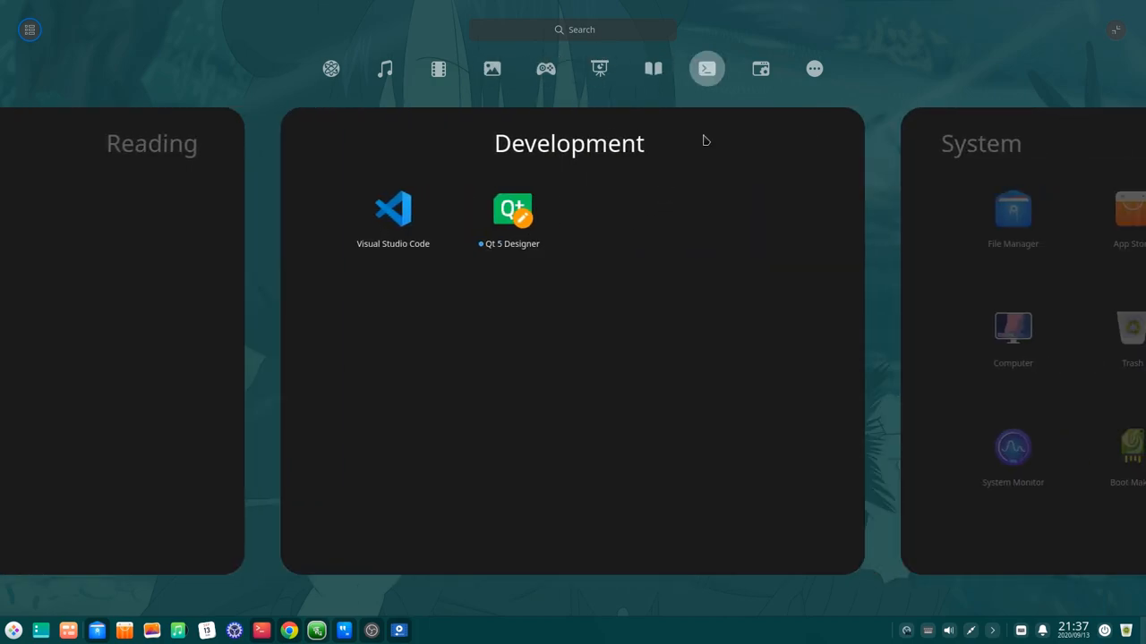
pyautogui.click(813, 68)
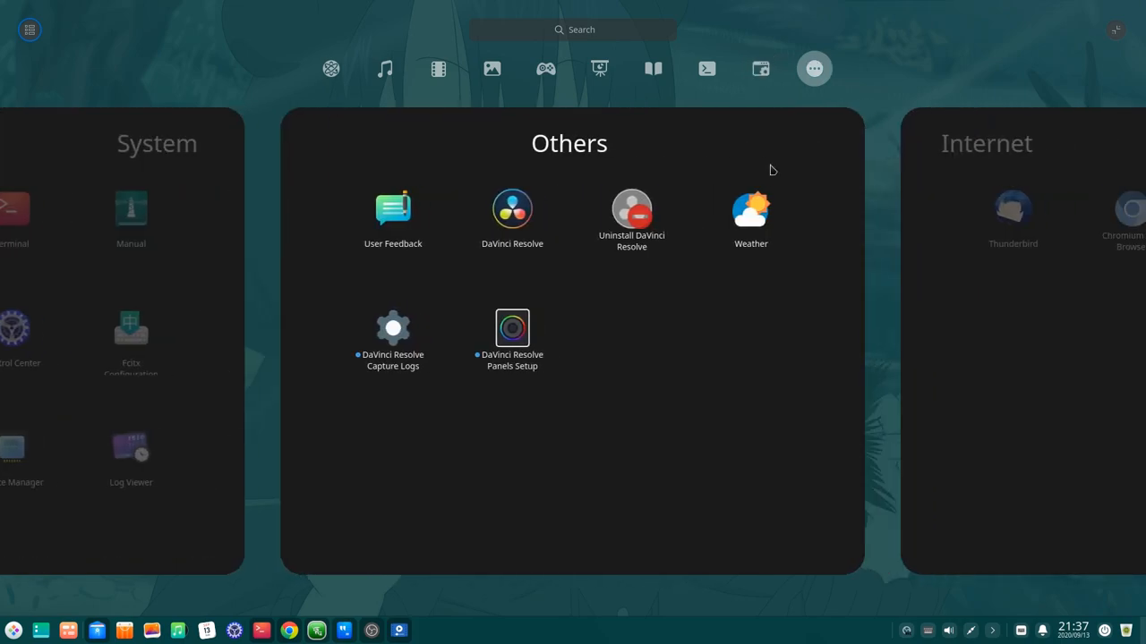
# Cycle through Video and Others, returning to the System category on its second page
pyautogui.click(437, 68)
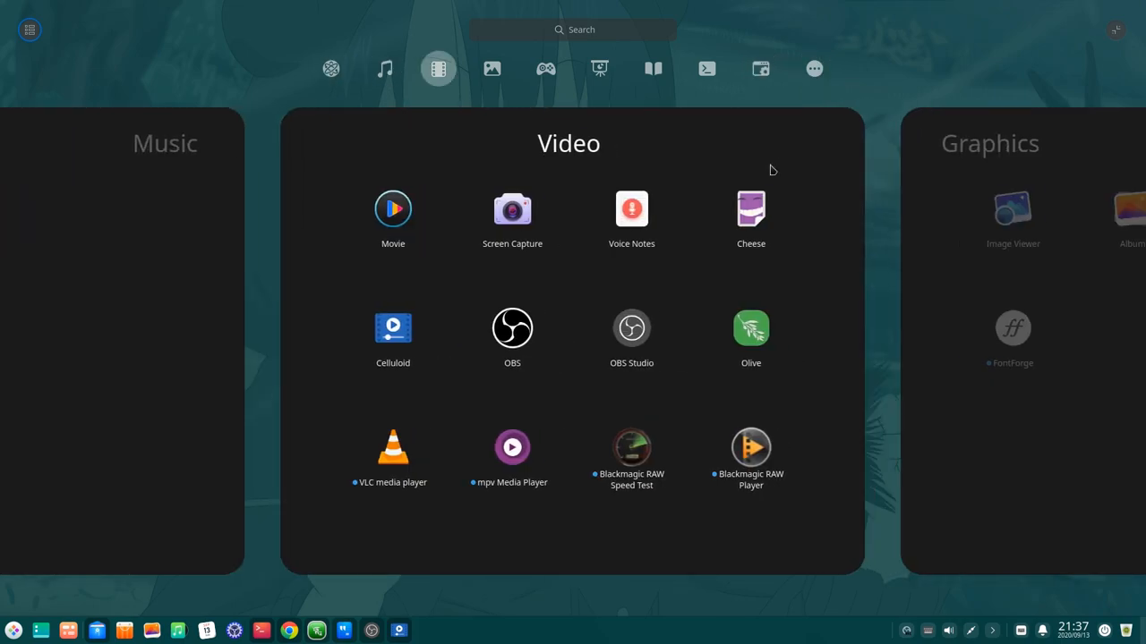
pyautogui.click(813, 68)
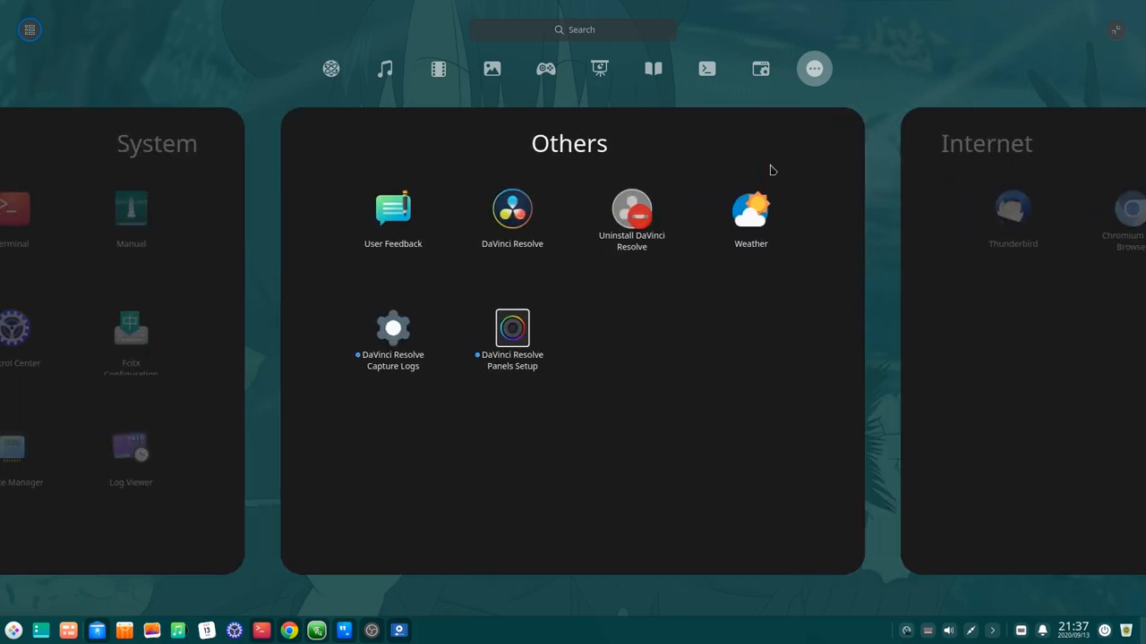
pyautogui.click(759, 68)
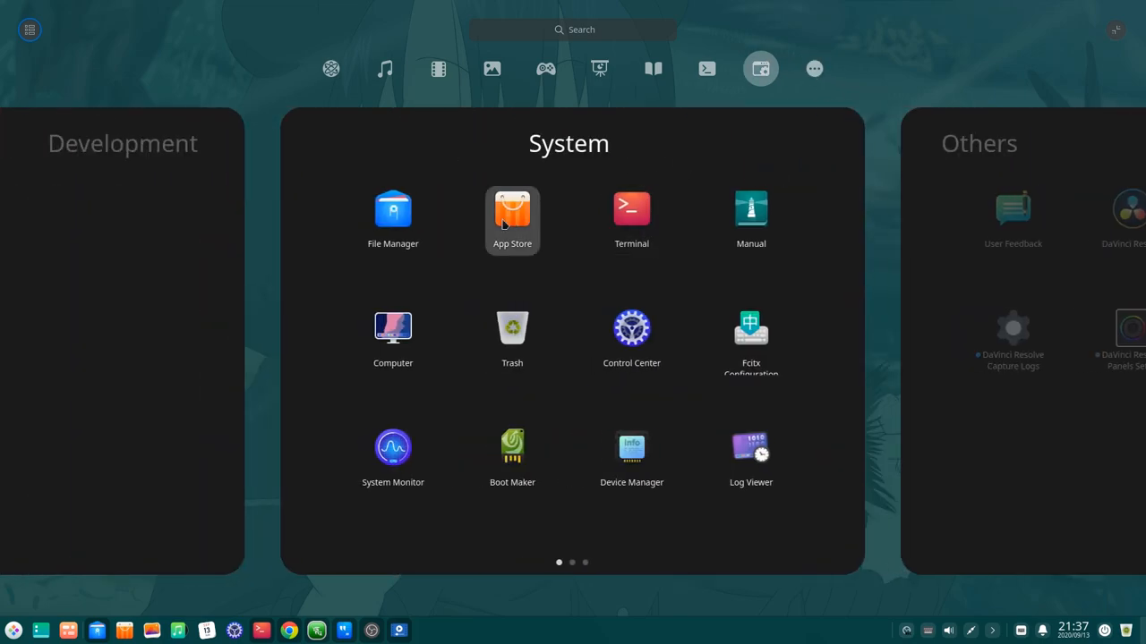
pyautogui.moveTo(630, 218)
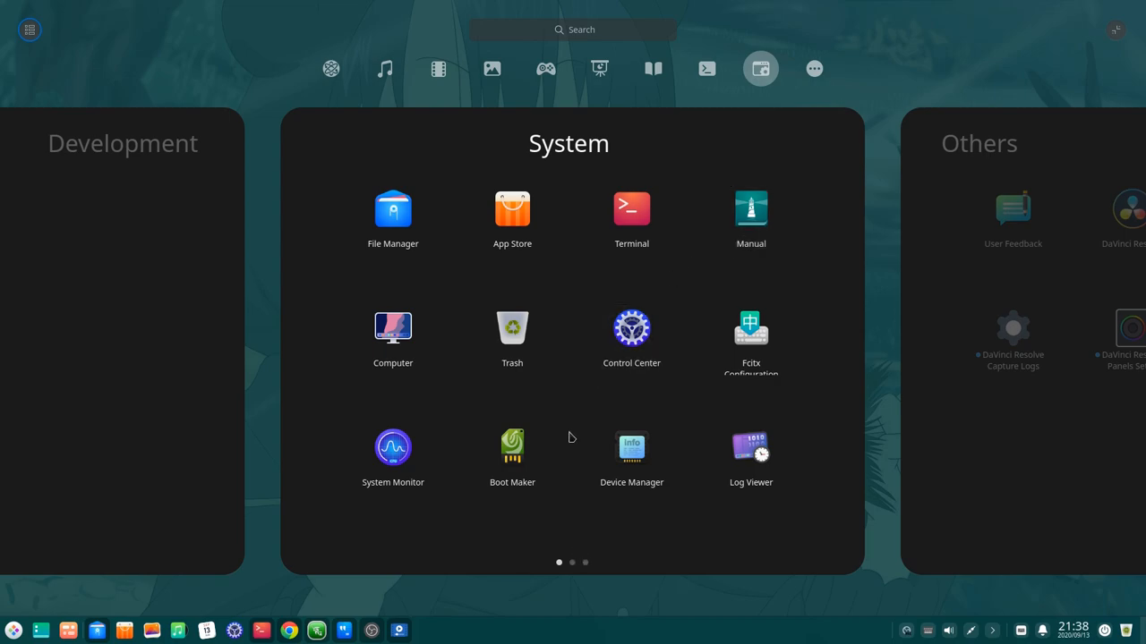
pyautogui.click(813, 68)
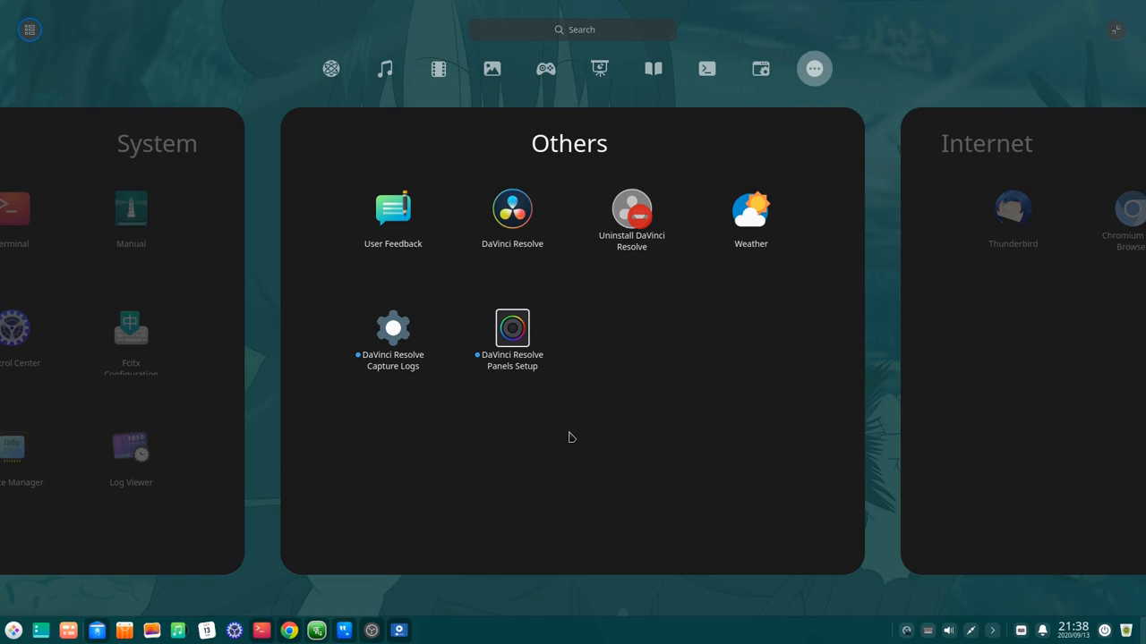
pyautogui.click(759, 68)
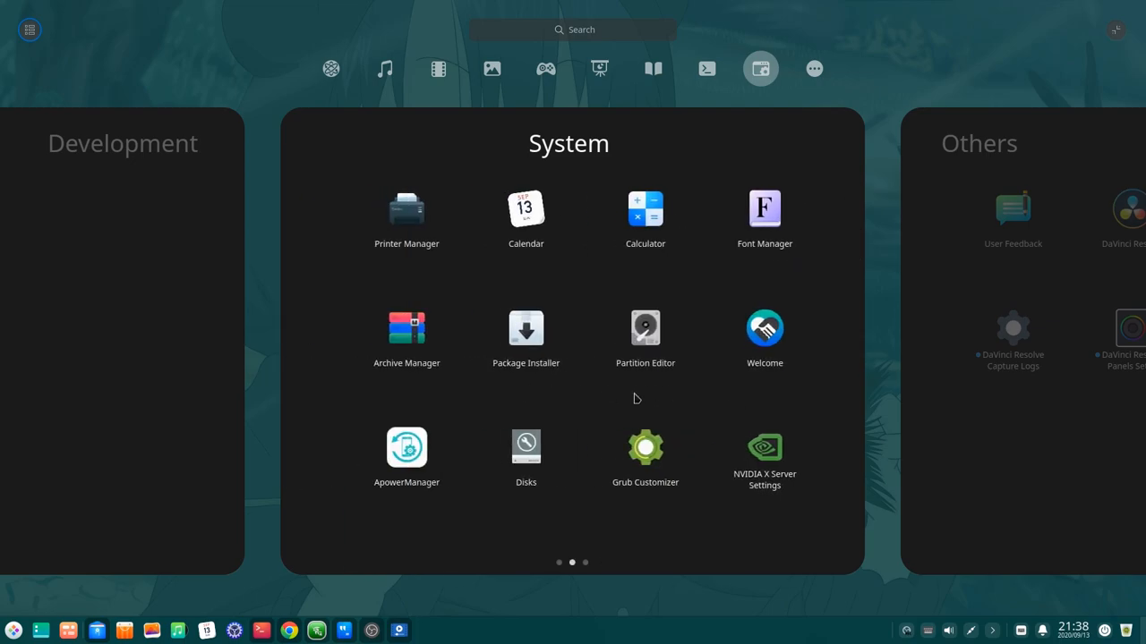
# Close the launcher to the desktop, reopen it from the dock and show the Game category with Minecraft
pyautogui.click(559, 563)
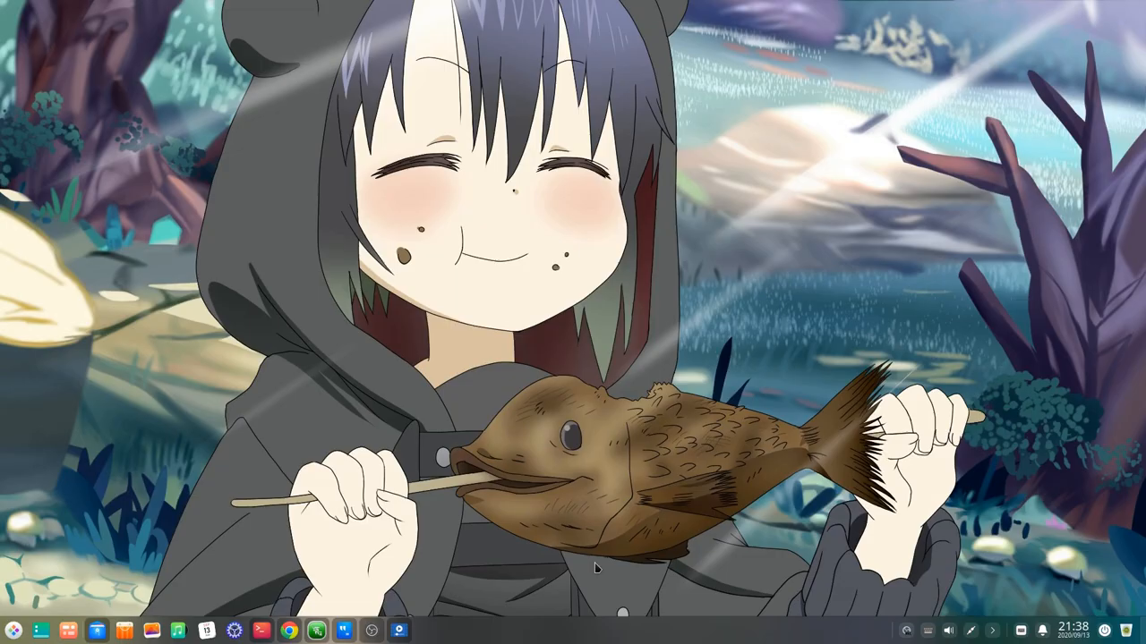
pyautogui.moveTo(583, 555)
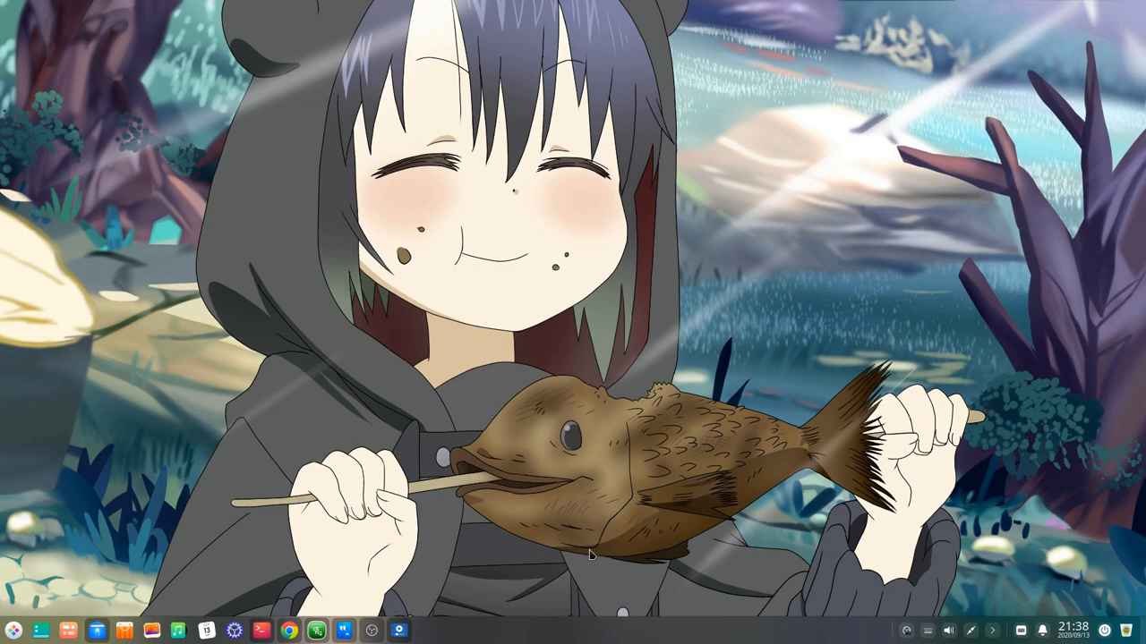
pyautogui.click(14, 630)
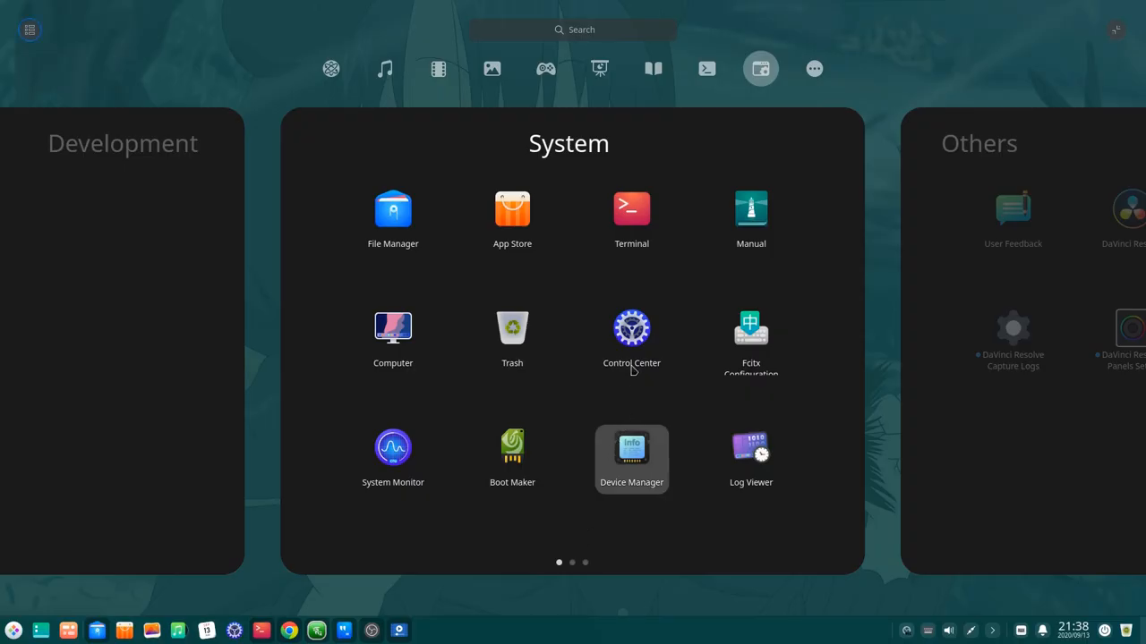
pyautogui.moveTo(547, 75)
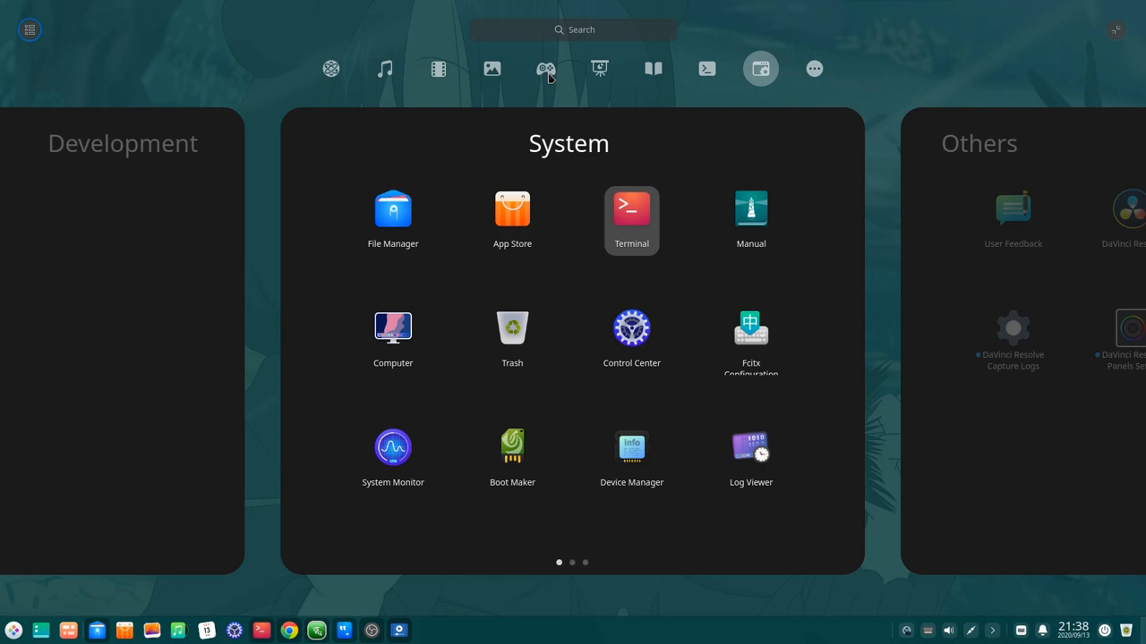
pyautogui.click(544, 68)
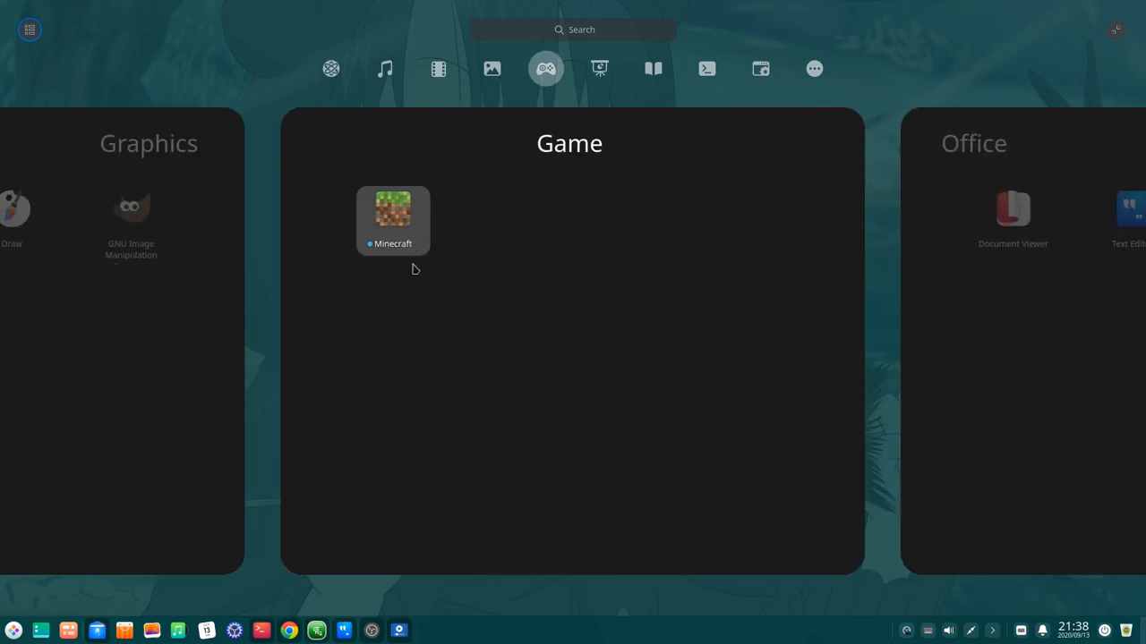
pyautogui.moveTo(443, 232)
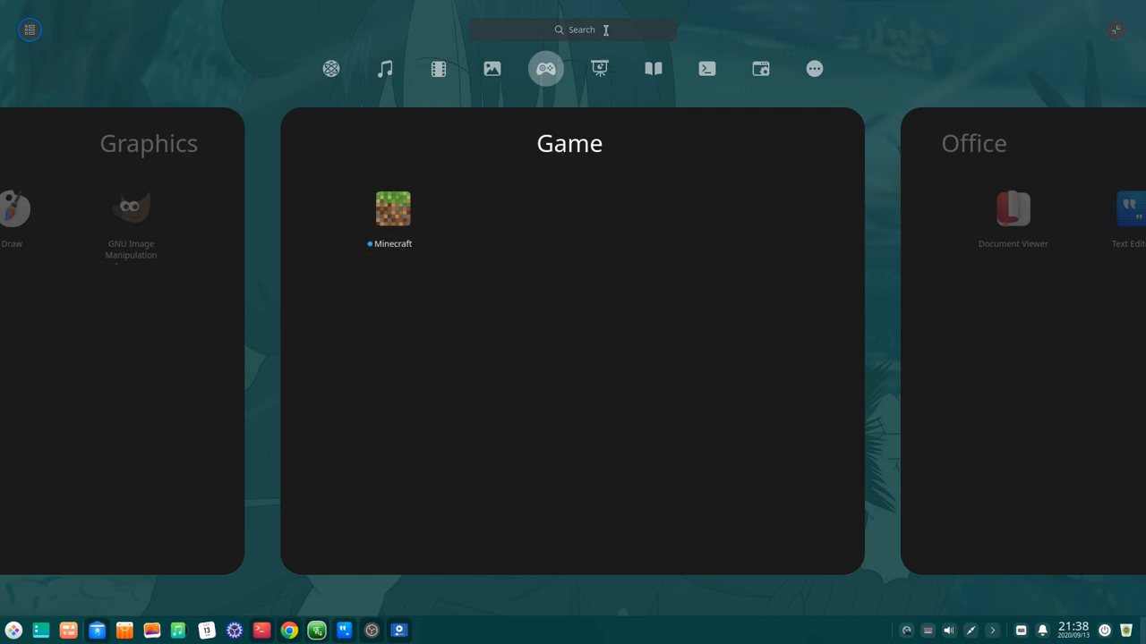
# Filter apps with the search 'm', then browse the Graphics, Office and System categories
pyautogui.write('mine')
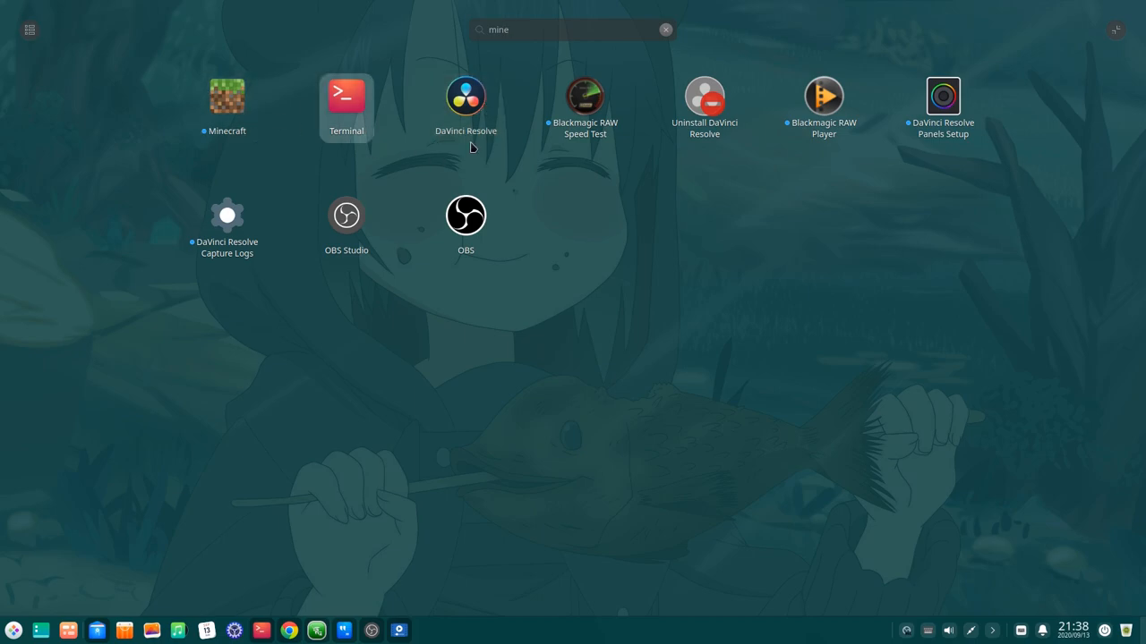
pyautogui.click(666, 29)
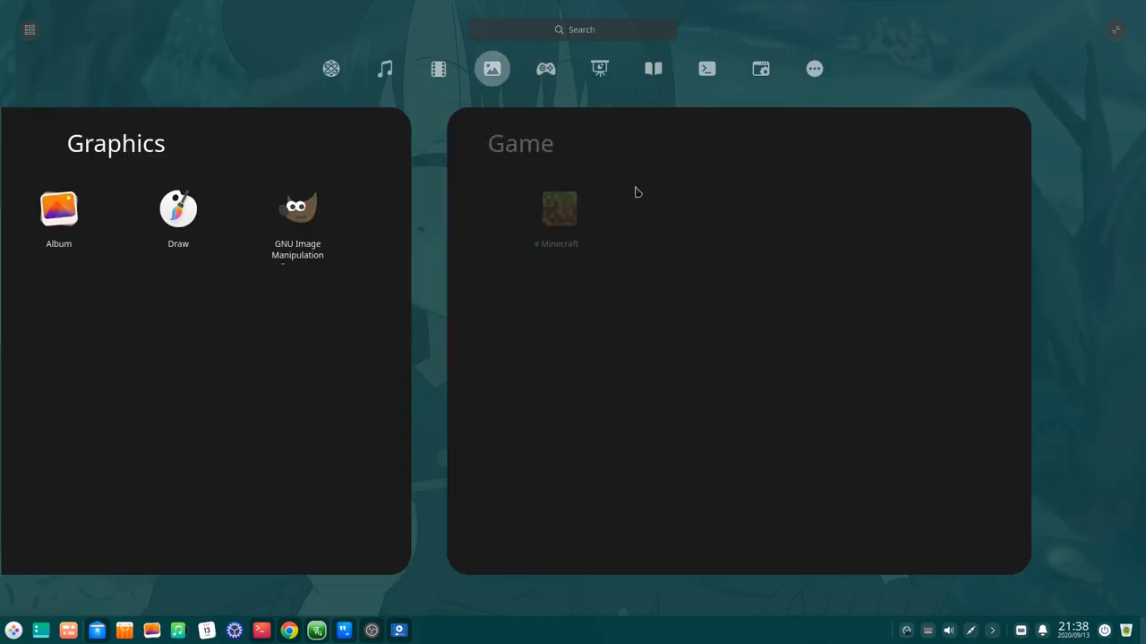
pyautogui.click(813, 68)
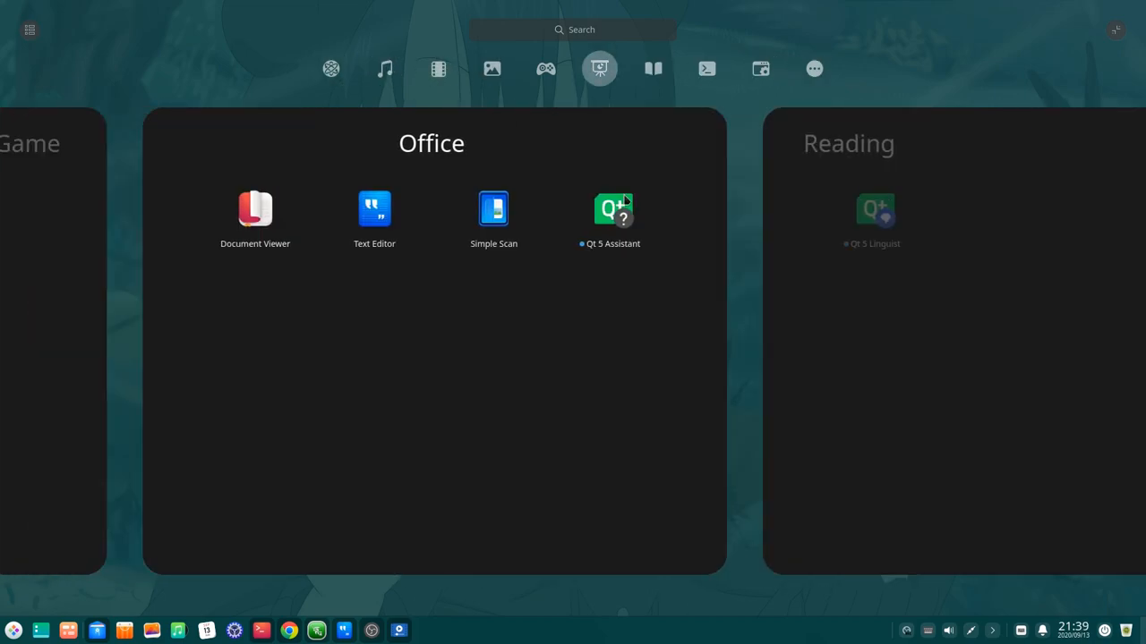
pyautogui.click(759, 69)
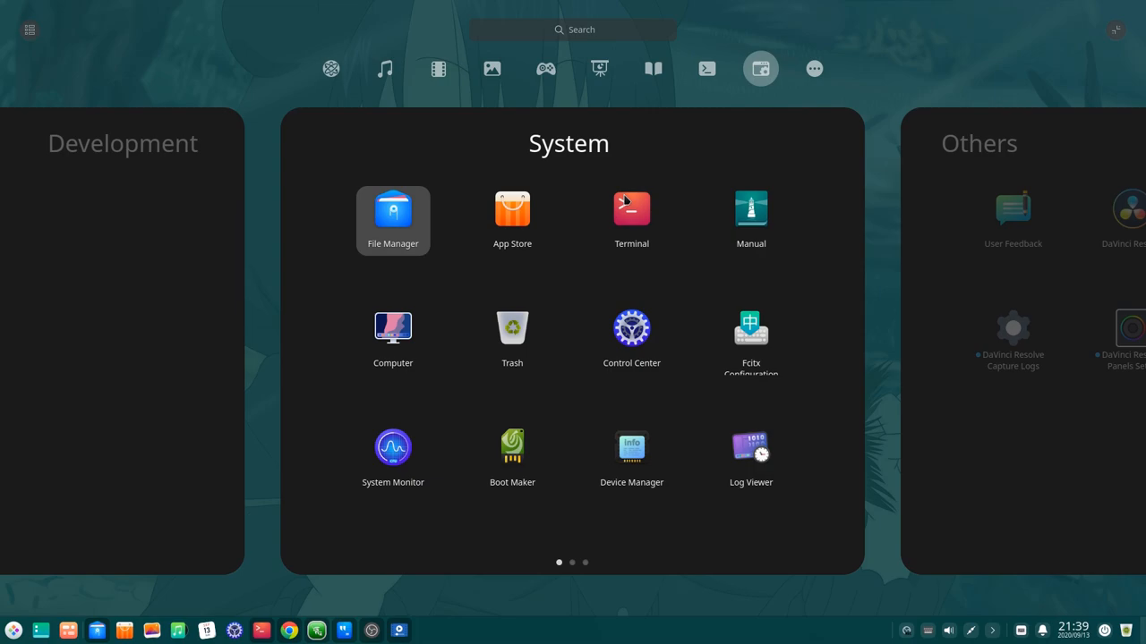